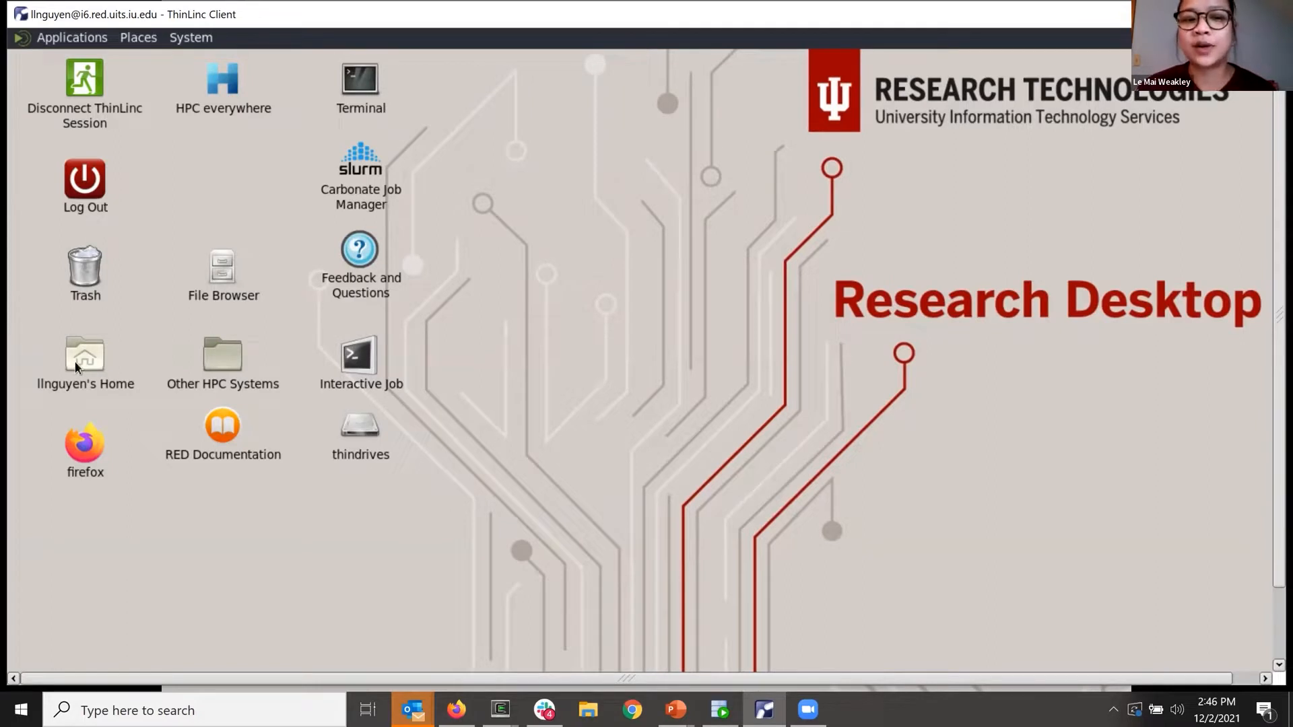
Open the Carbonate home directory in the Caja file browser from the desktop icon.
double_click(83, 354)
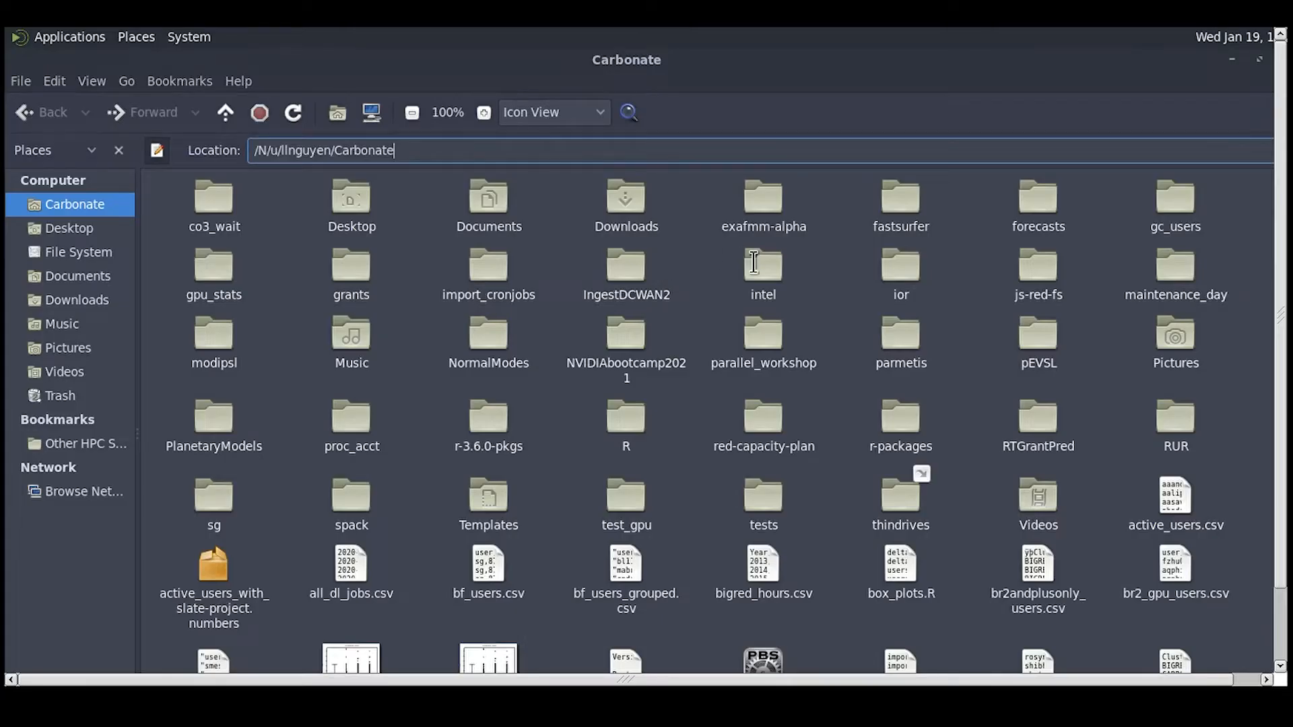
mouse_move(816, 256)
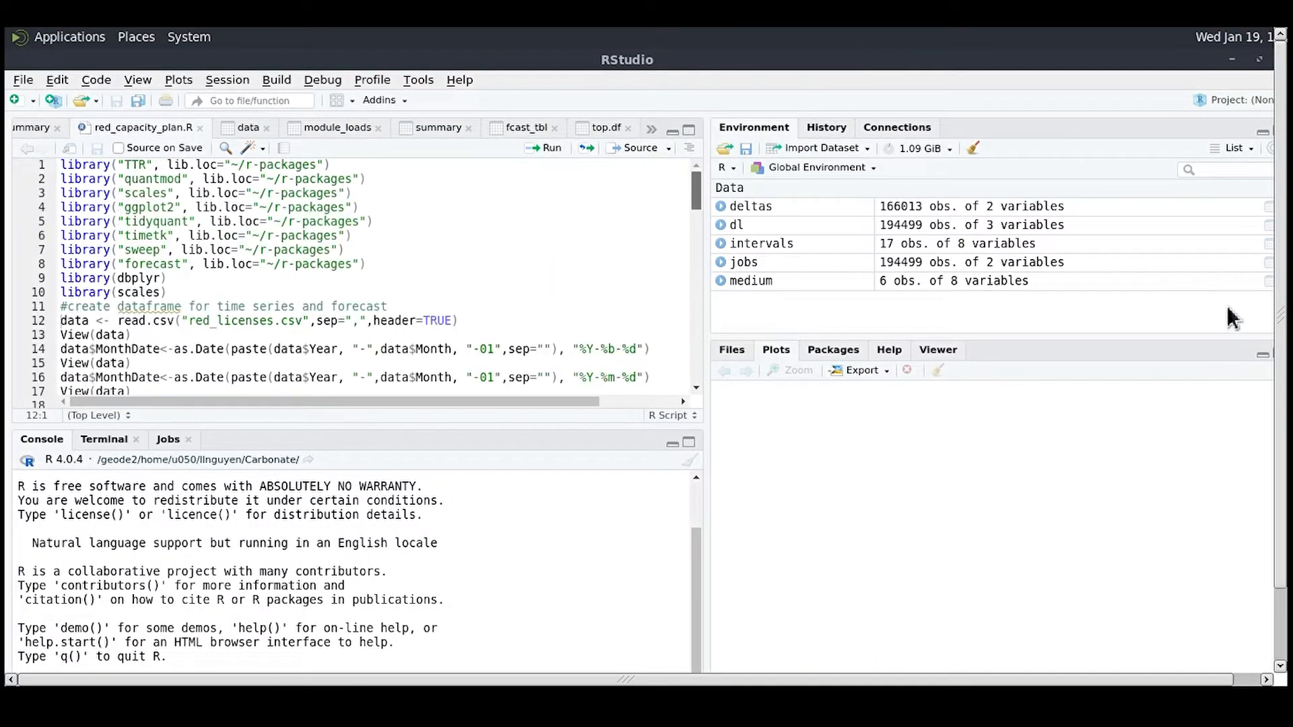
mouse_move(618, 225)
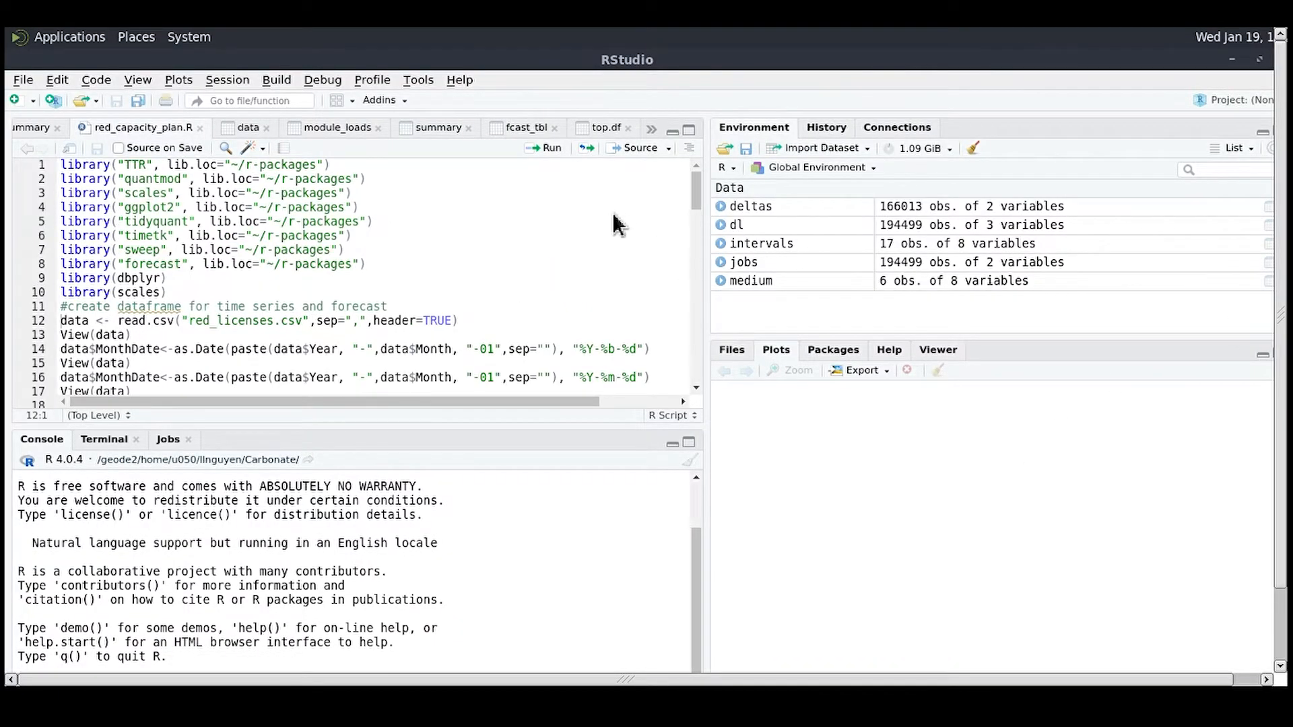